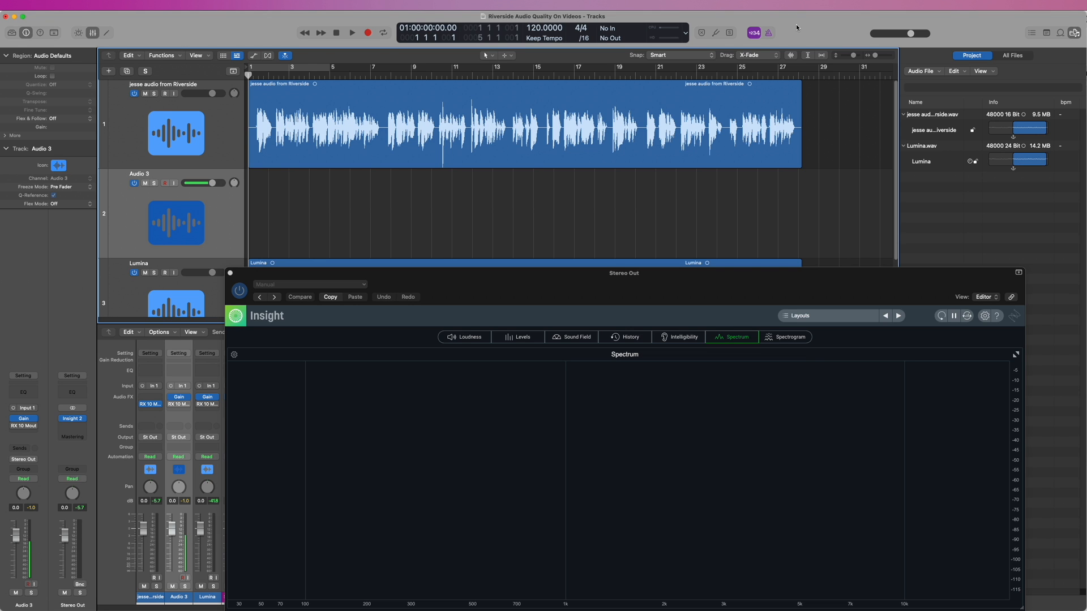
pyautogui.moveTo(313, 42)
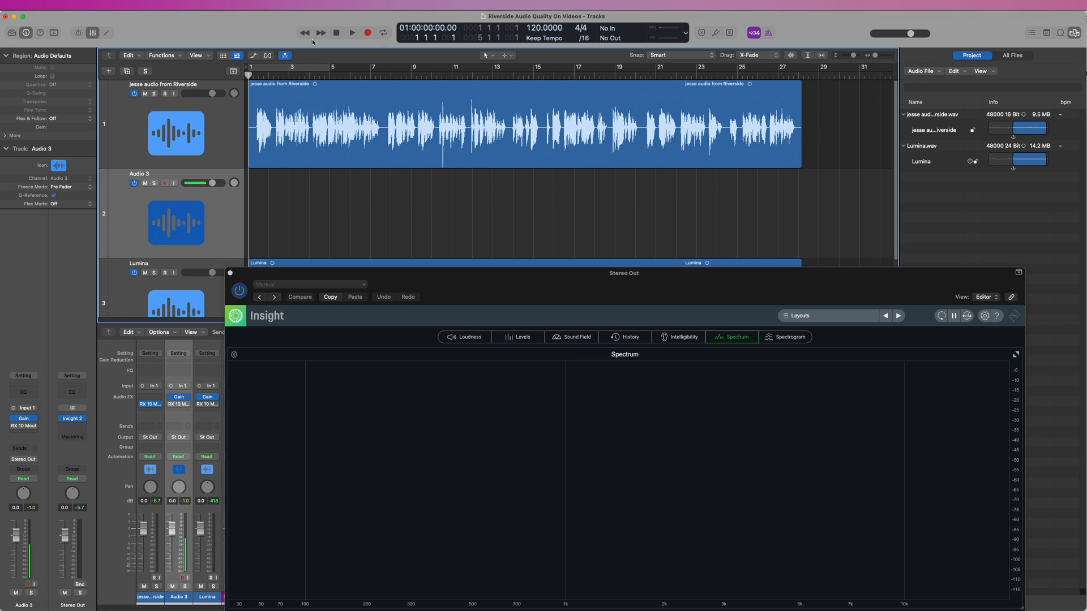
# Play the project to show the Riverside spectrum in Insight, then stop playback.
pyautogui.click(351, 33)
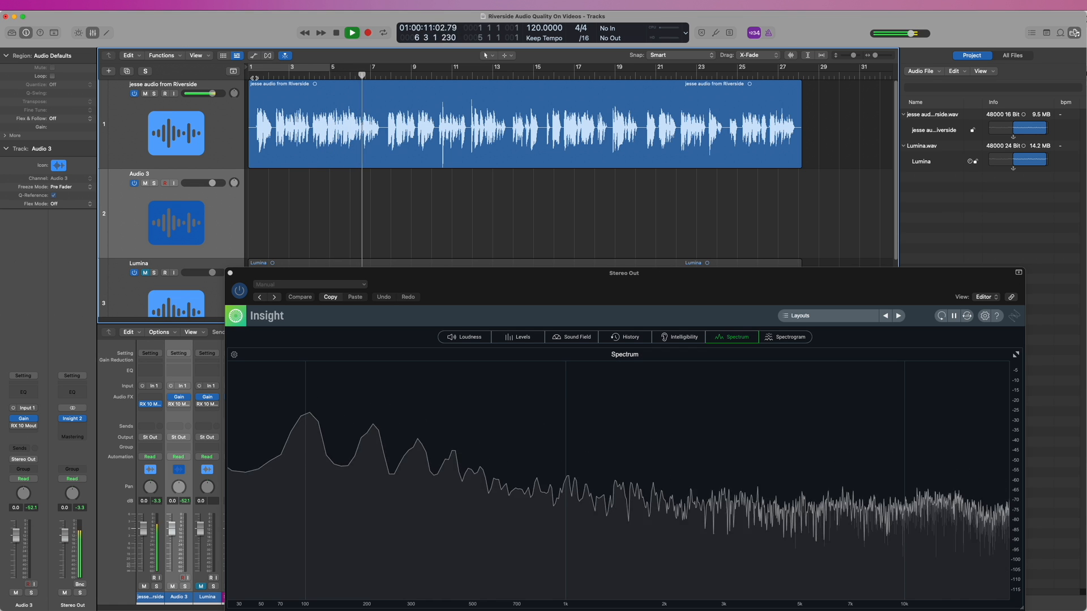
pyautogui.click(351, 33)
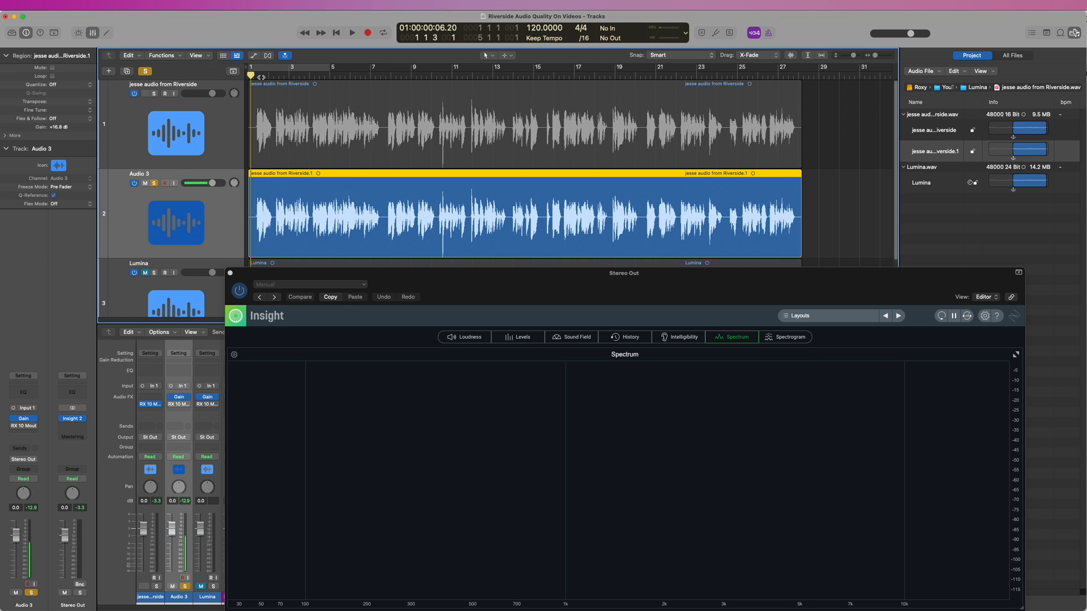
# Place the playhead near bar 3 and turn solo off so all tracks sound.
pyautogui.click(351, 33)
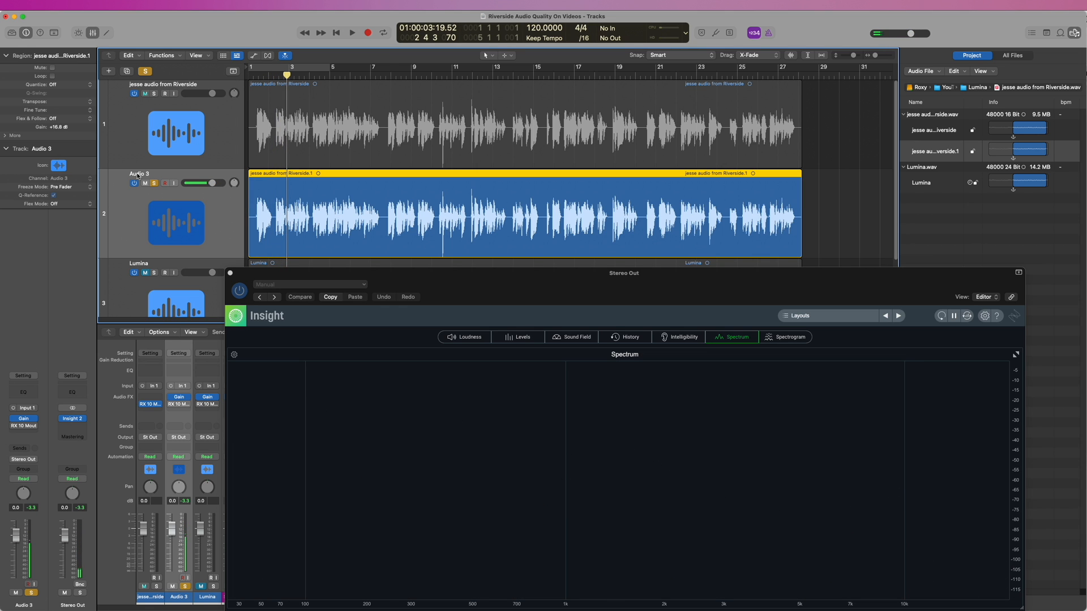
pyautogui.moveTo(166, 183)
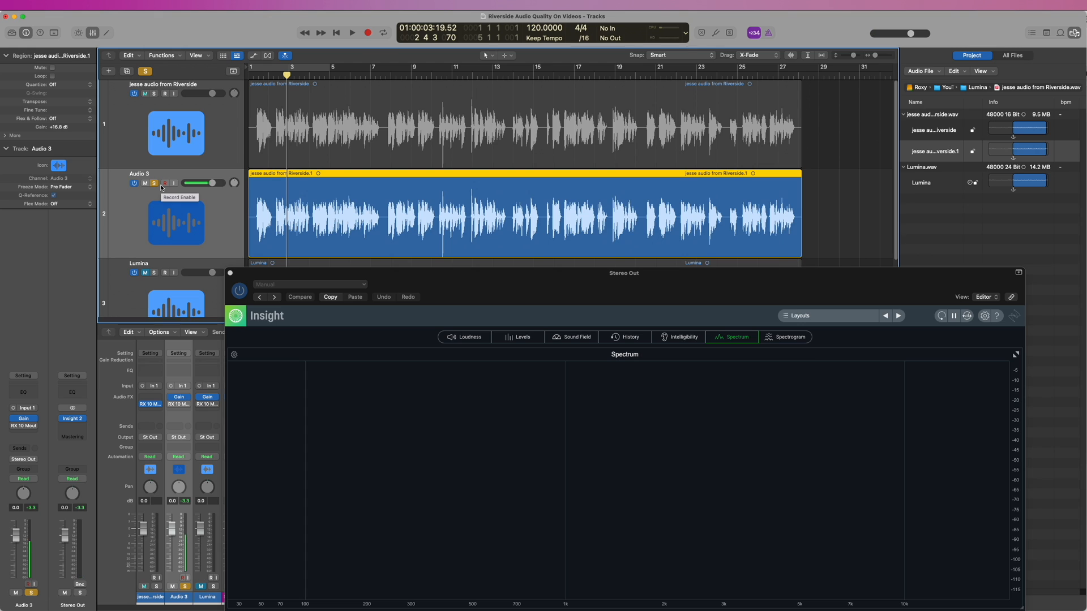
pyautogui.click(146, 72)
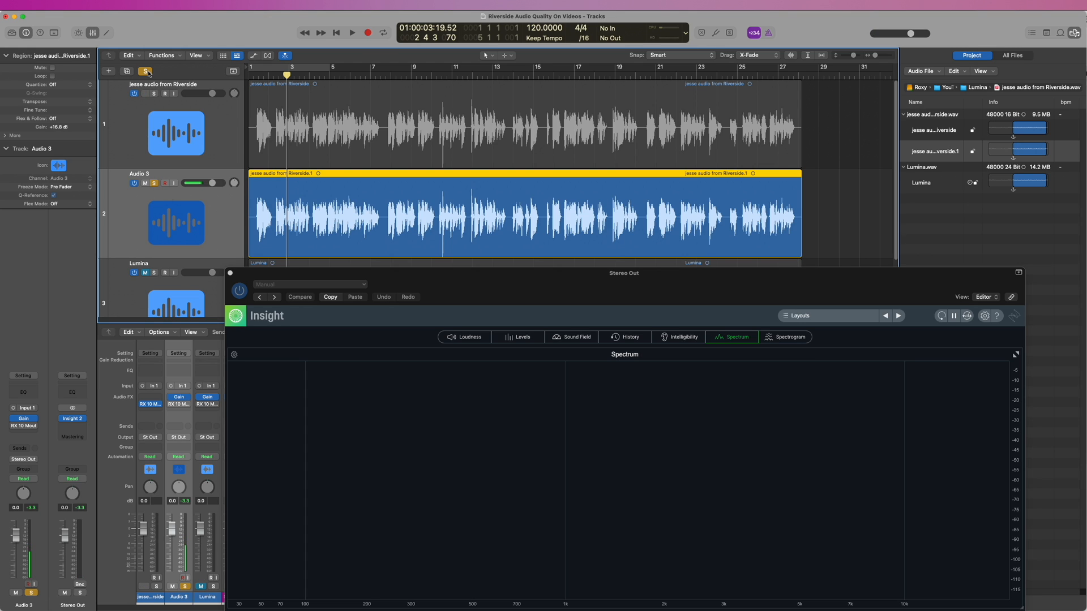
pyautogui.moveTo(145, 70)
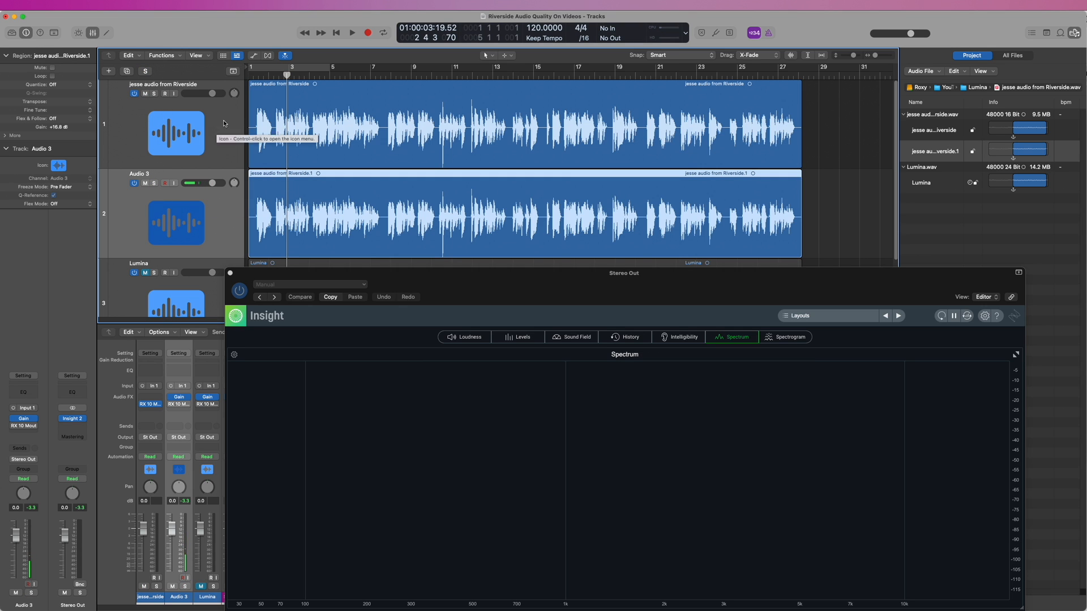
pyautogui.click(351, 32)
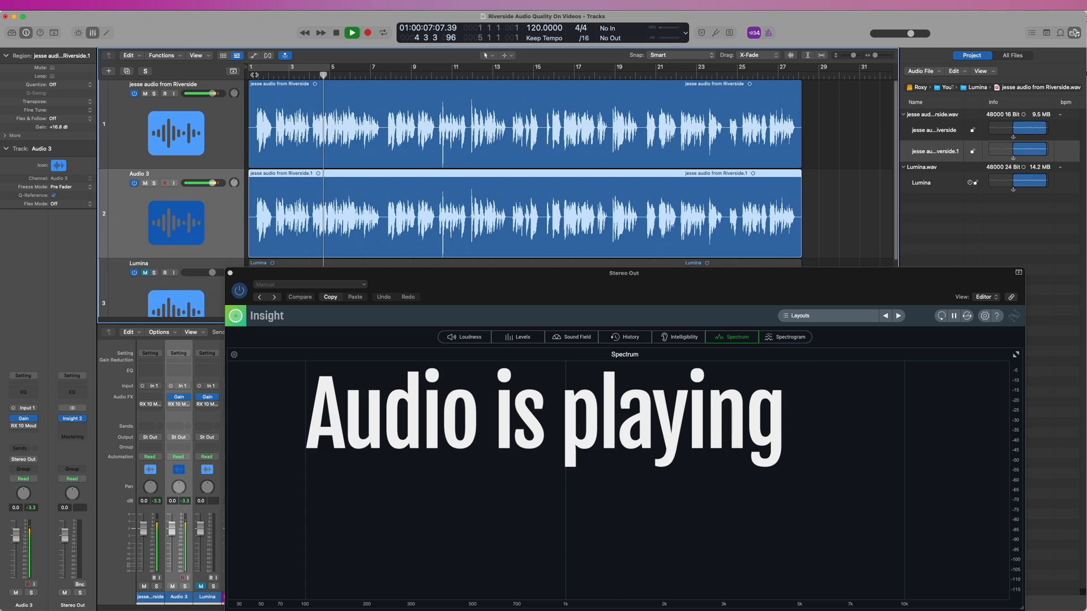
pyautogui.click(351, 33)
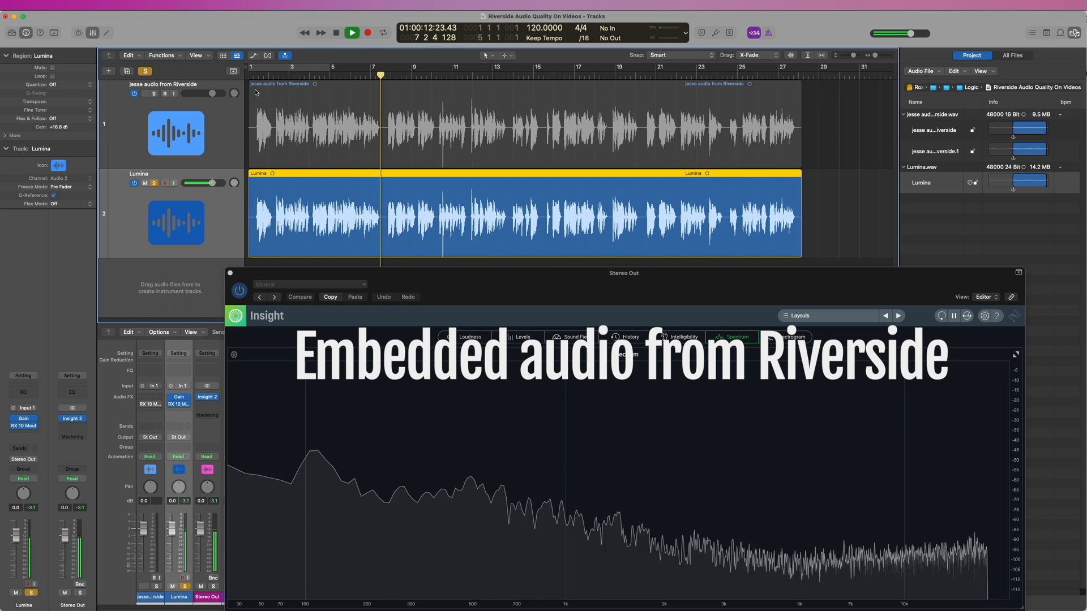
# Stop playback of the soloed Lumina track.
pyautogui.click(336, 33)
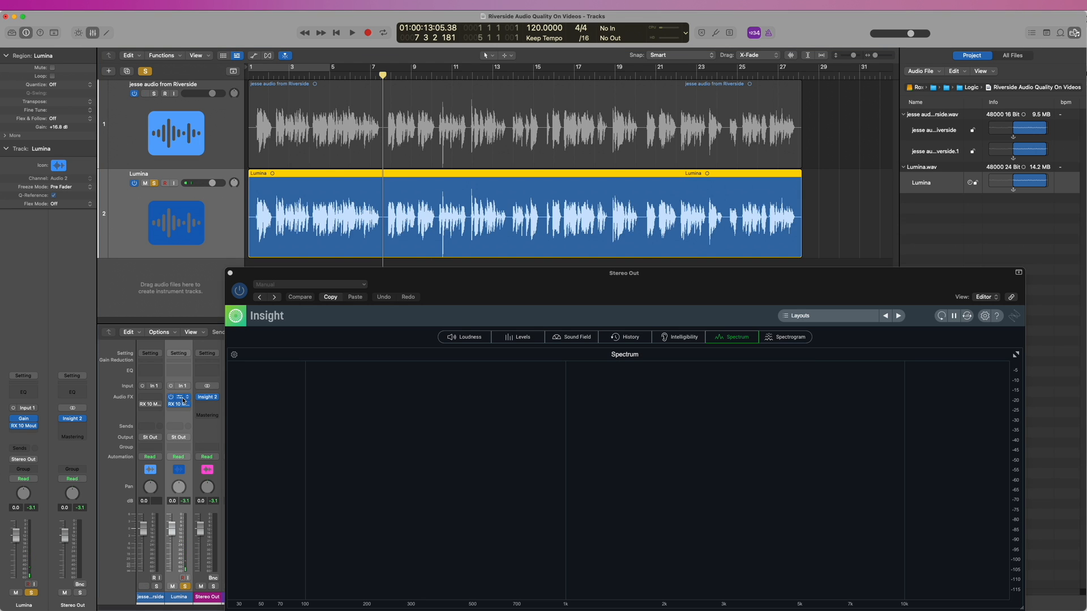
# Enable Phase Invert in the Lumina track's Gain plug-in and close its window.
pyautogui.click(179, 397)
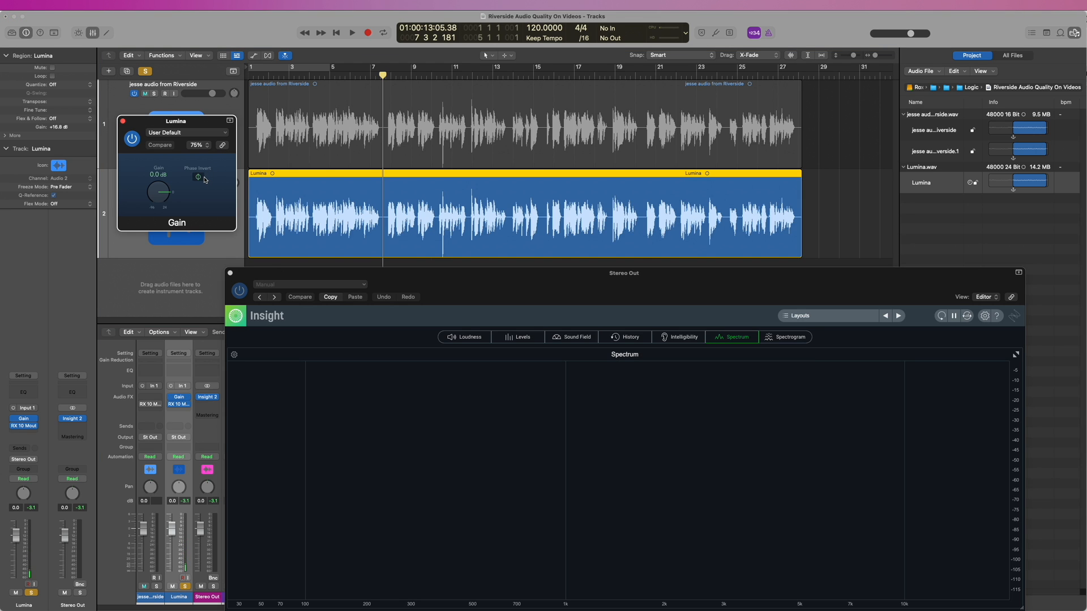
pyautogui.click(159, 145)
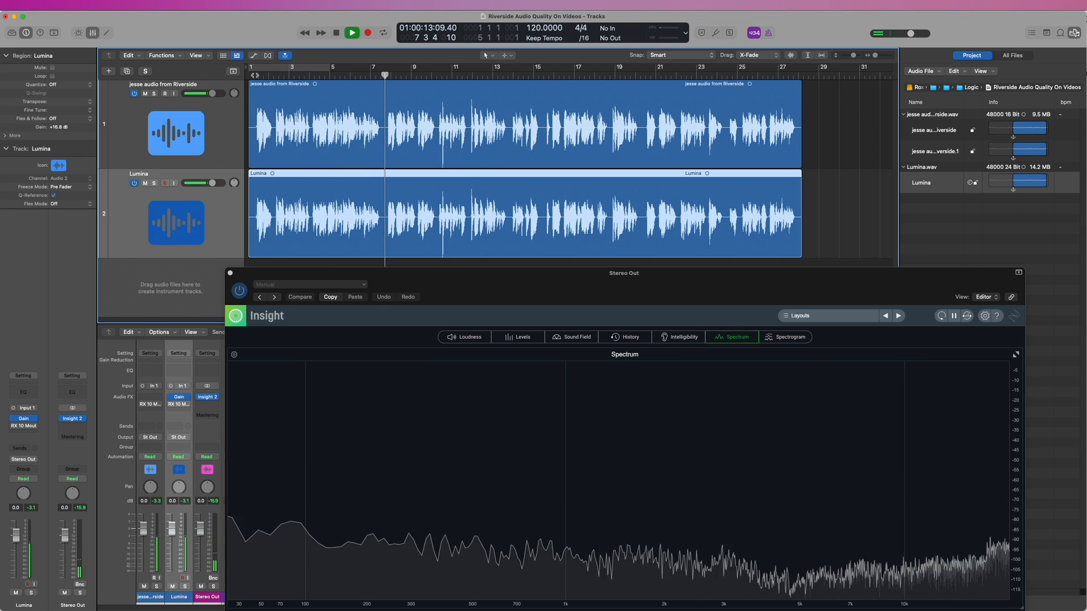
# Stop the null-test playback.
pyautogui.click(336, 33)
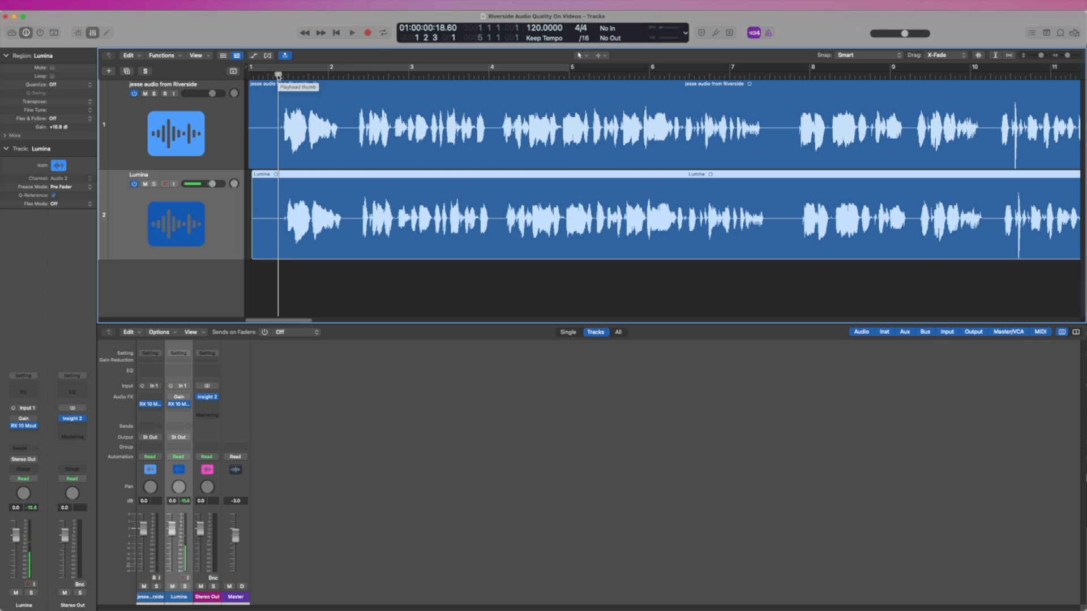
pyautogui.click(351, 33)
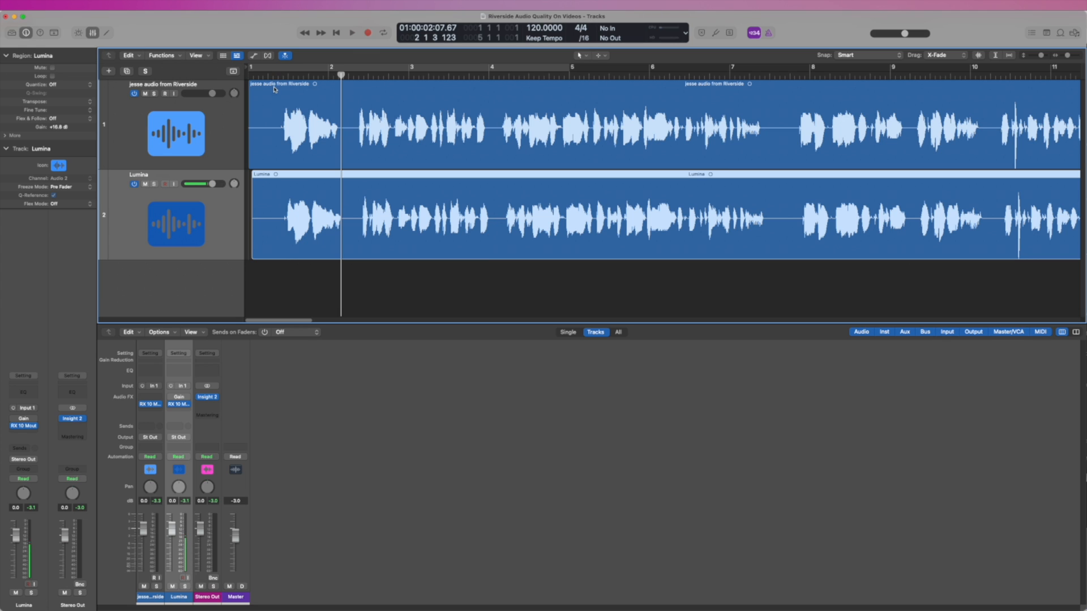
pyautogui.moveTo(683, 133)
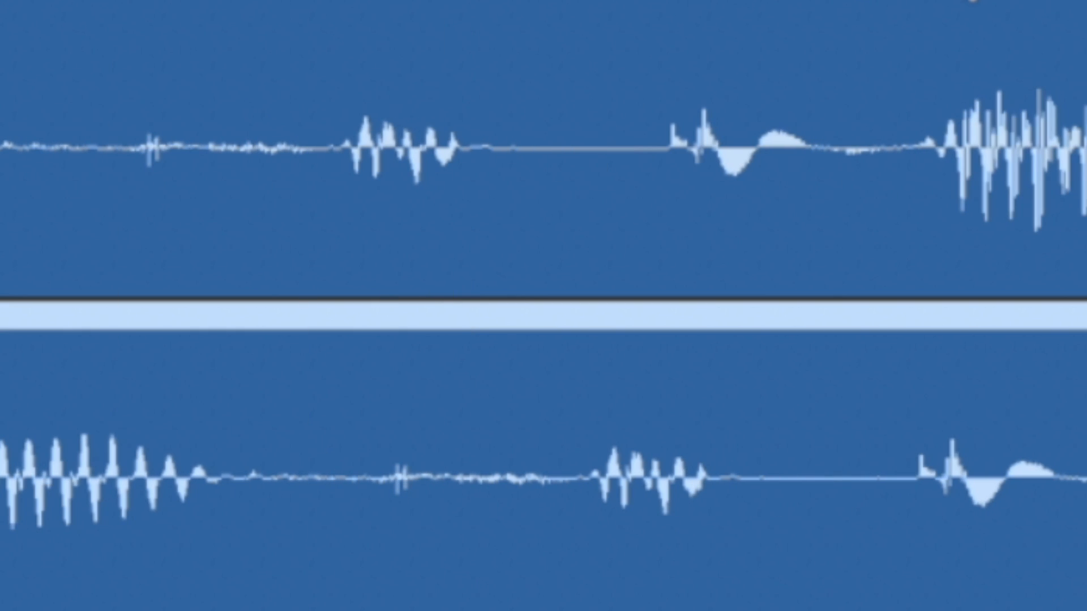
pyautogui.moveTo(702, 146)
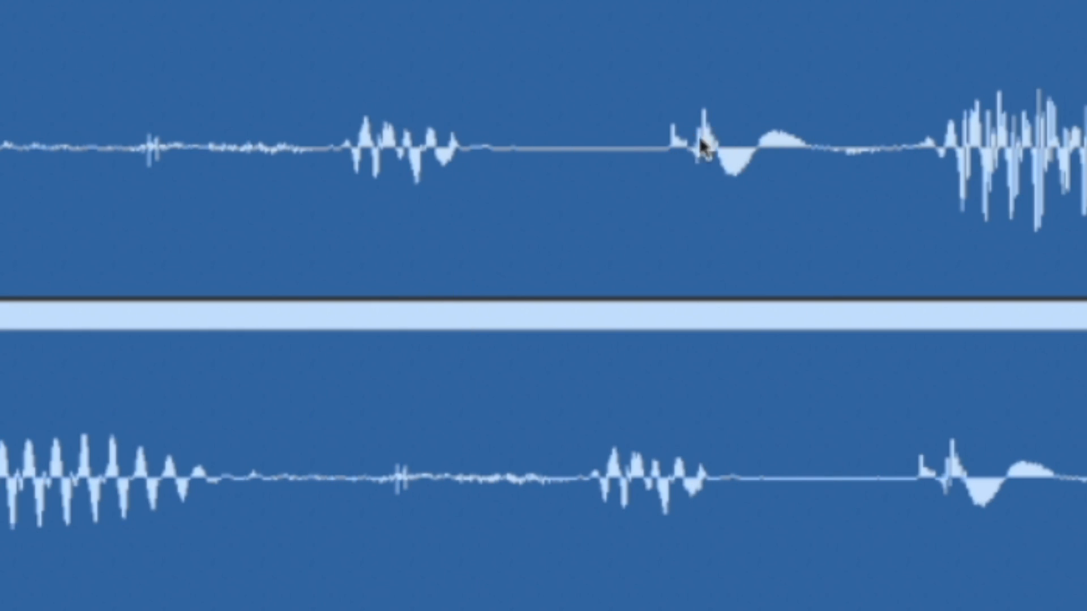
pyautogui.moveTo(486, 367)
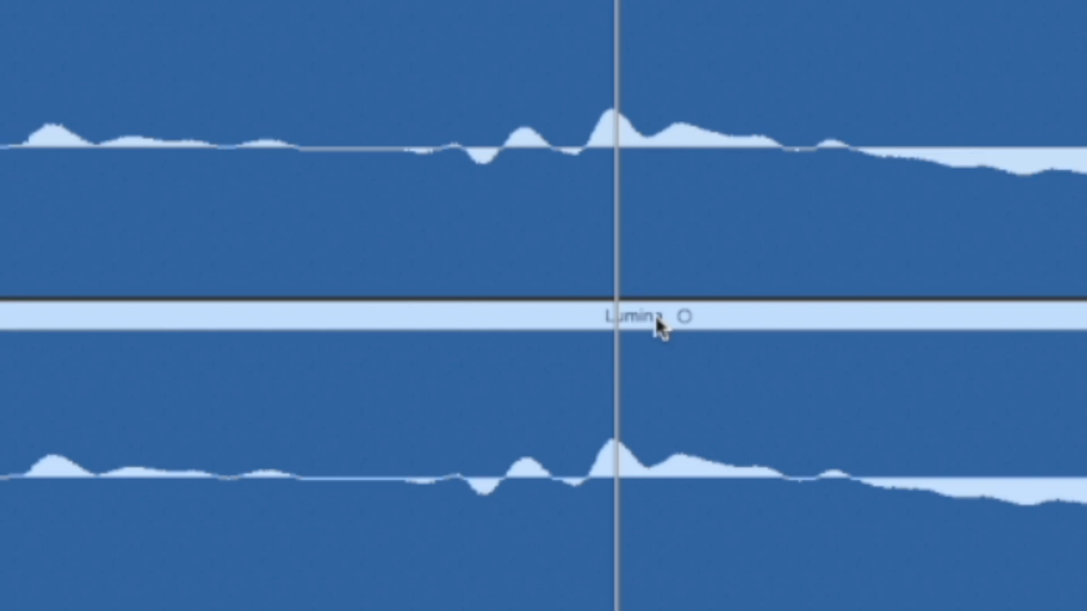
pyautogui.moveTo(407, 395)
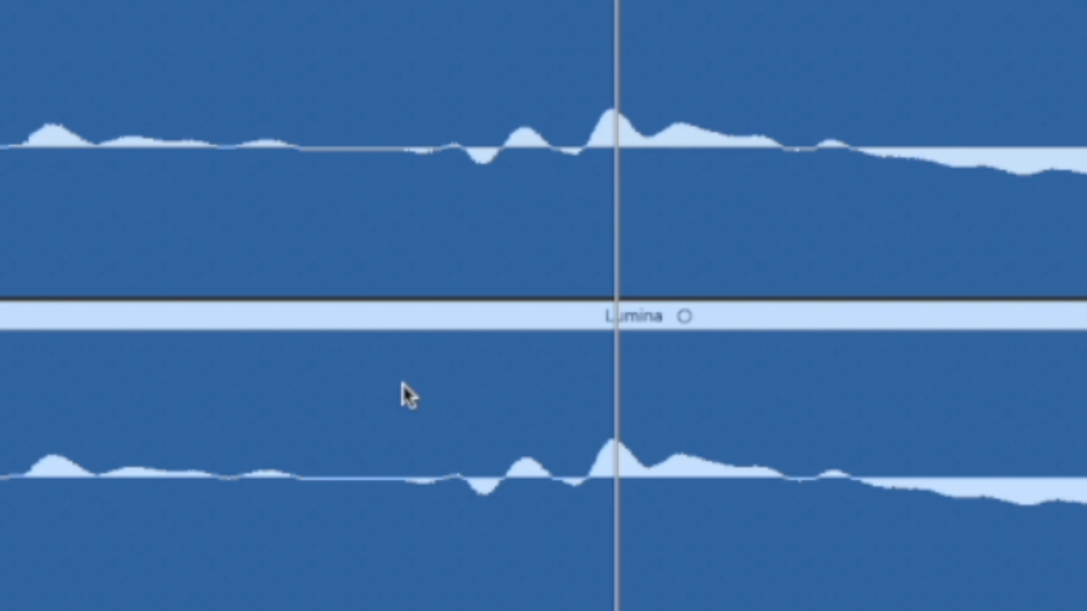
pyautogui.moveTo(238, 252)
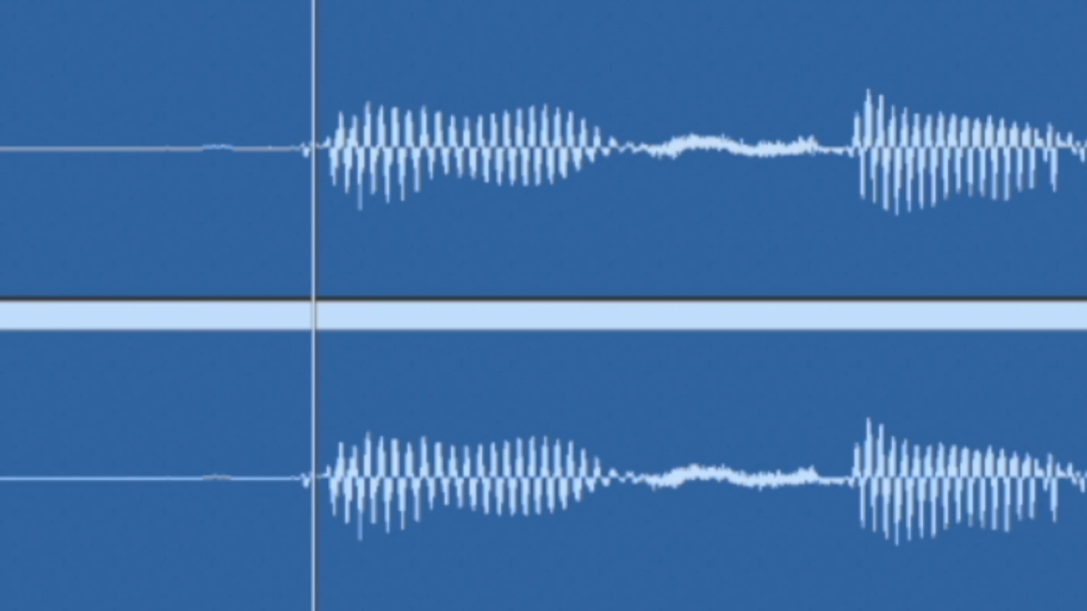
pyautogui.moveTo(314, 10)
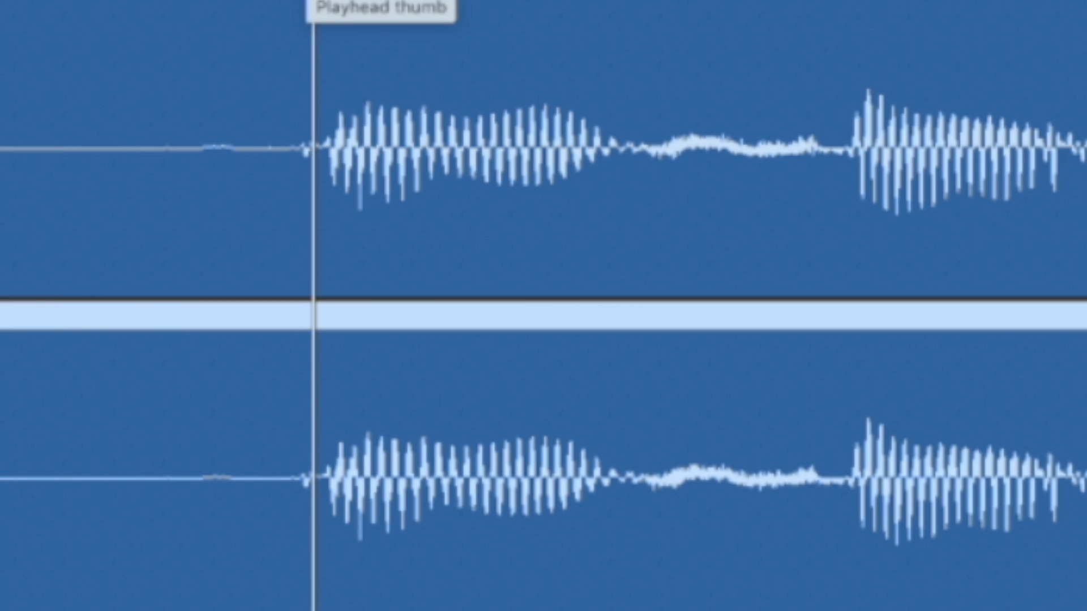